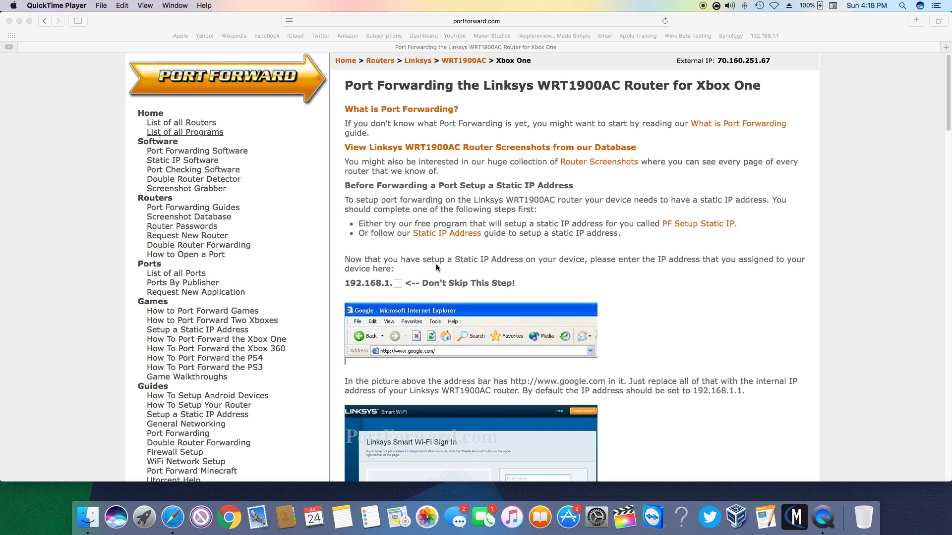
mouse_move(441, 255)
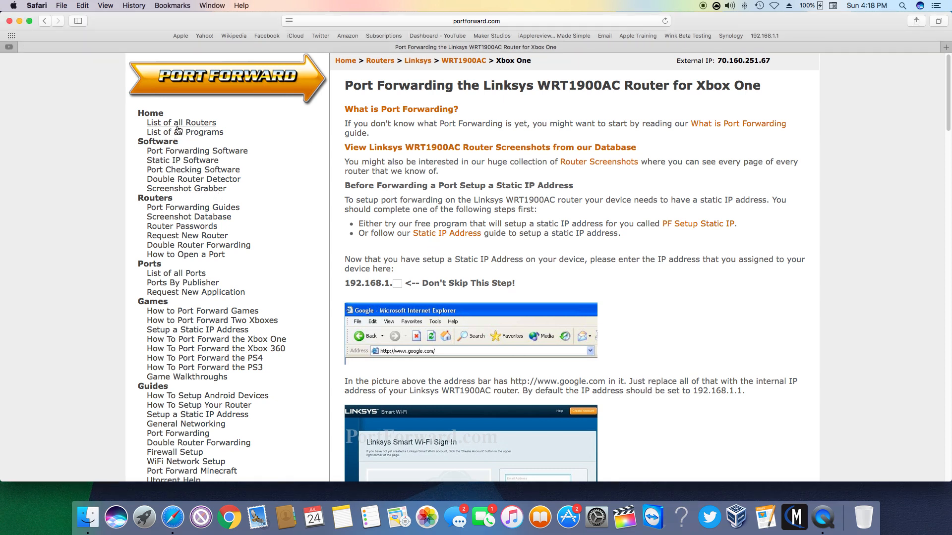
mouse_move(331, 226)
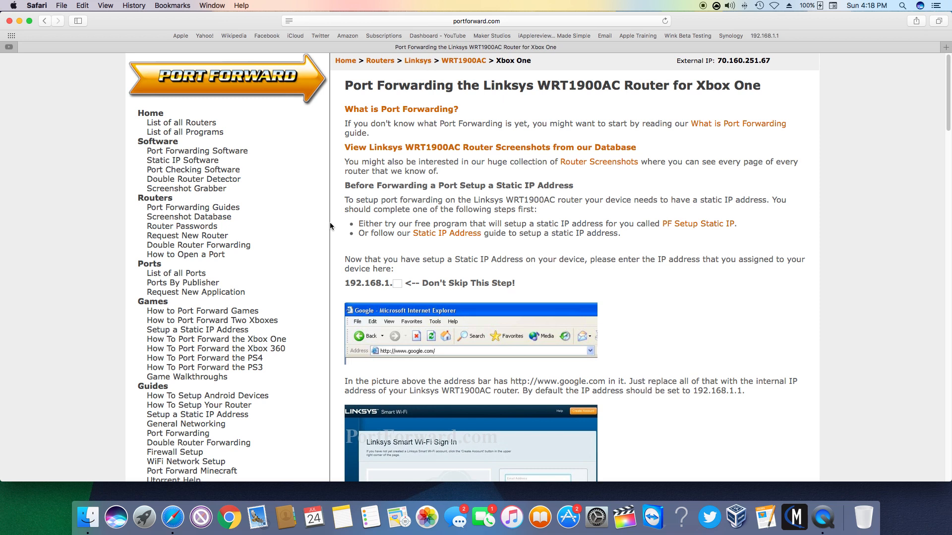
mouse_move(341, 213)
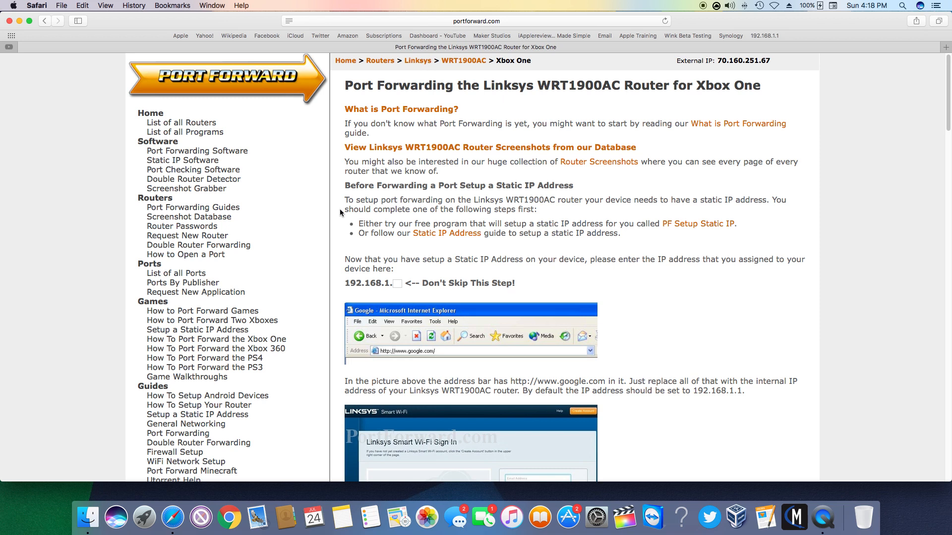
Enter 54 as the IP ending after 192.168.1., then read down to the Forward Ports 53 table.
scroll("down", 3)
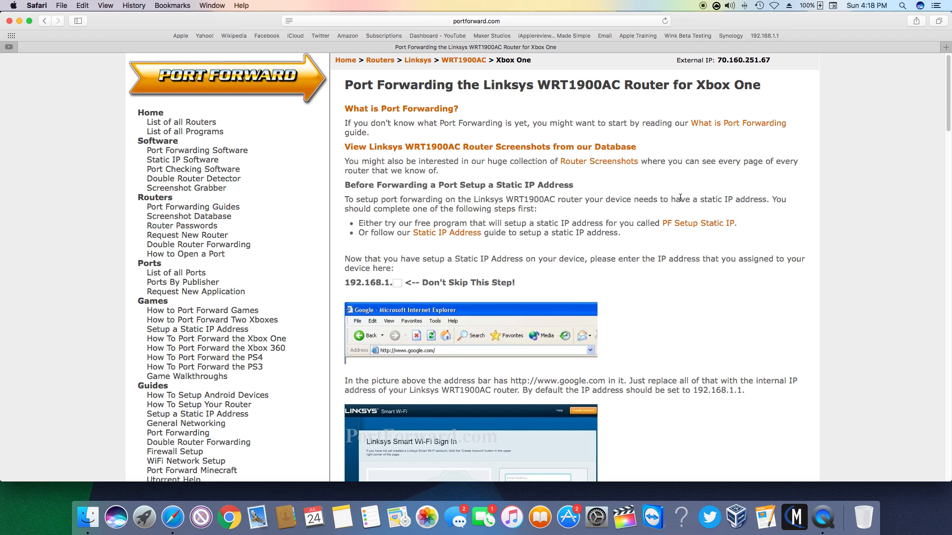
scroll("down", 3)
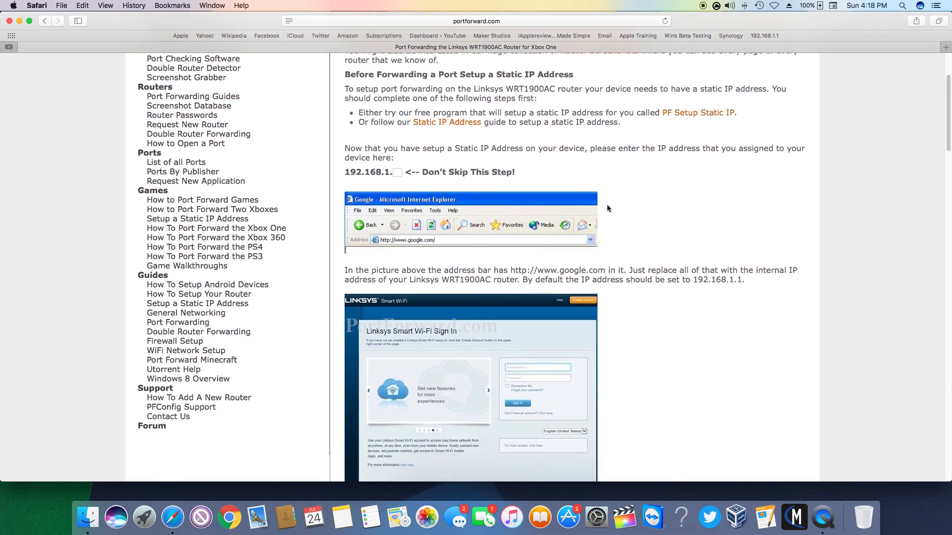
mouse_move(433, 168)
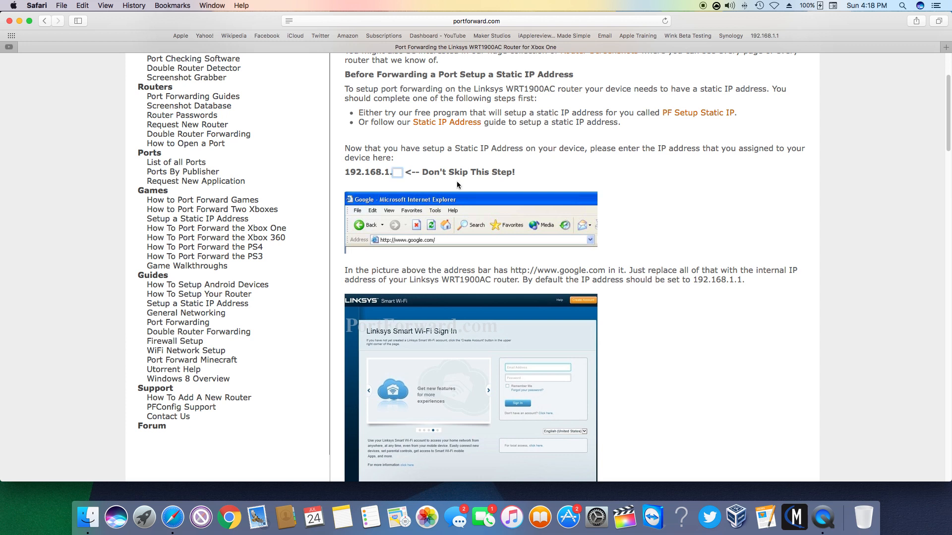
type("54")
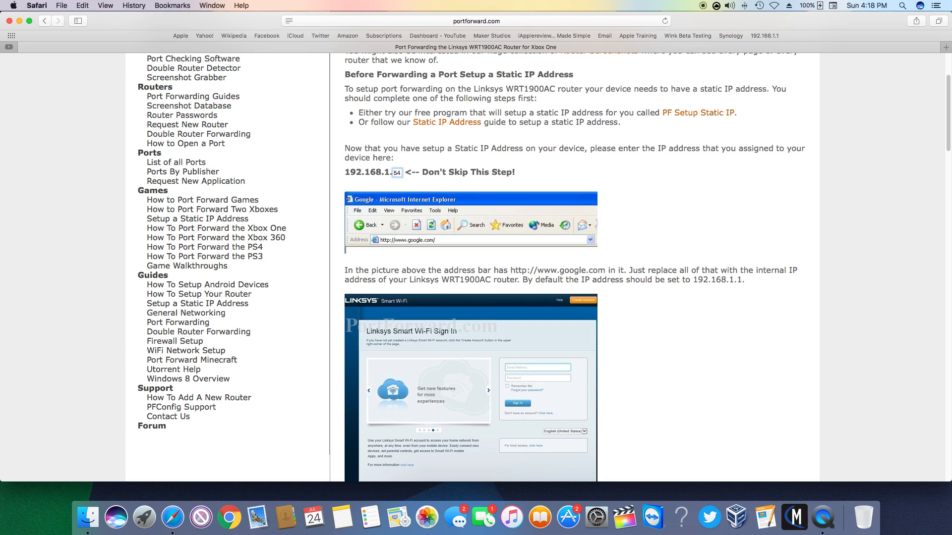
scroll("down", 3)
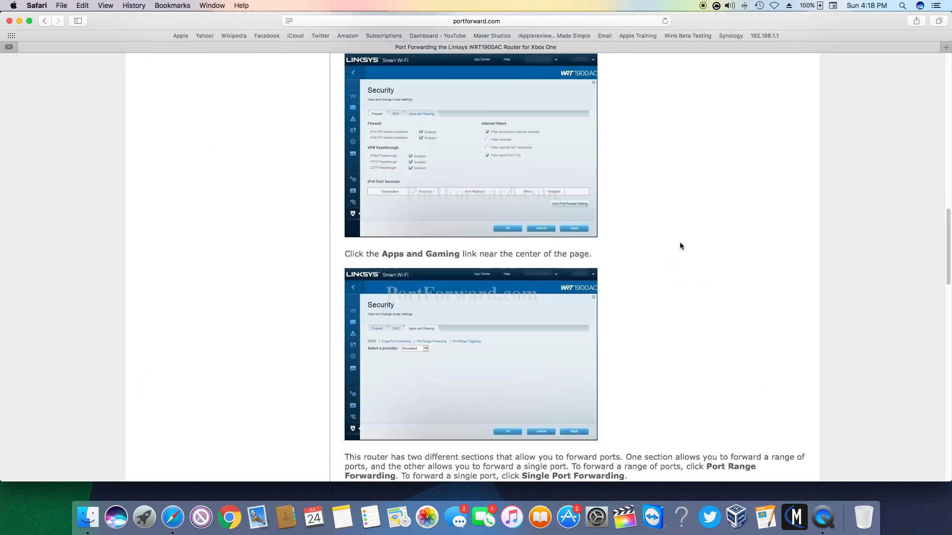
scroll("down", 3)
type("25")
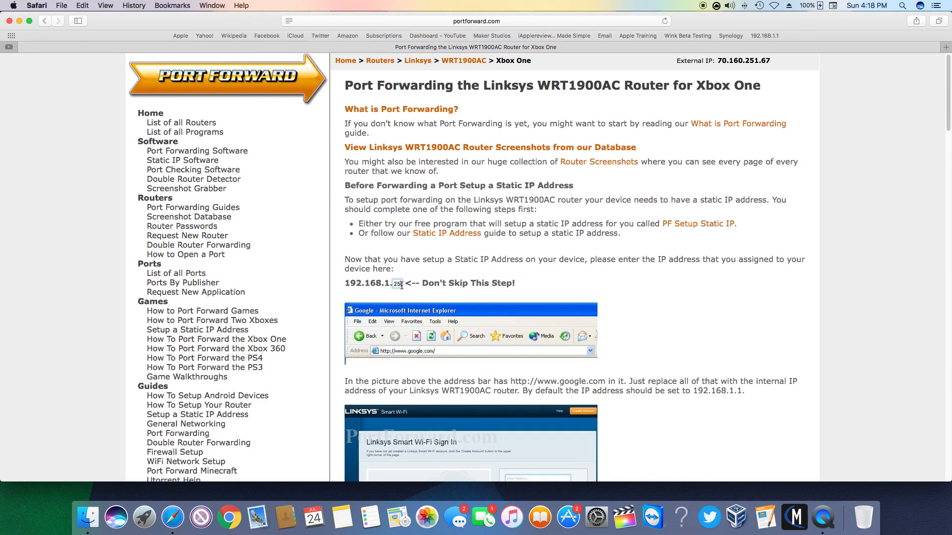
scroll("down", 3)
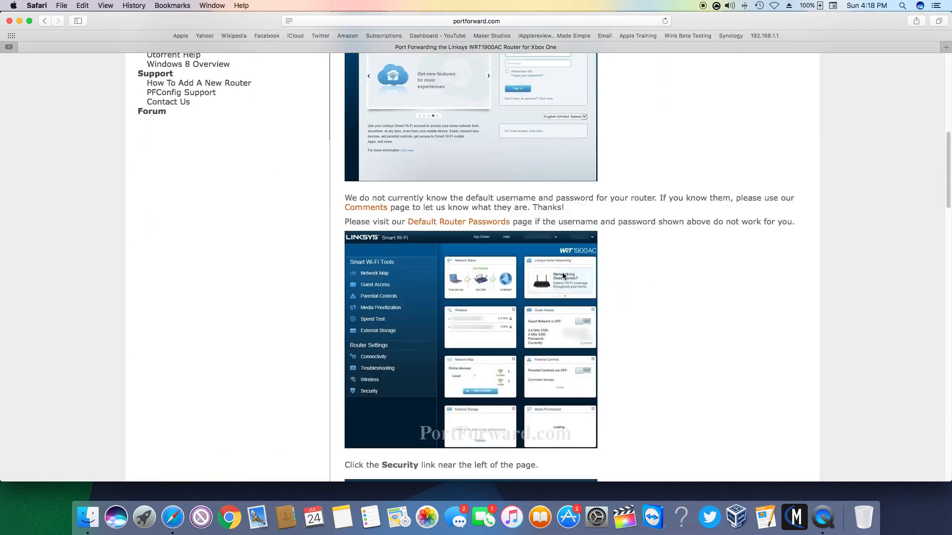
scroll("down", 3)
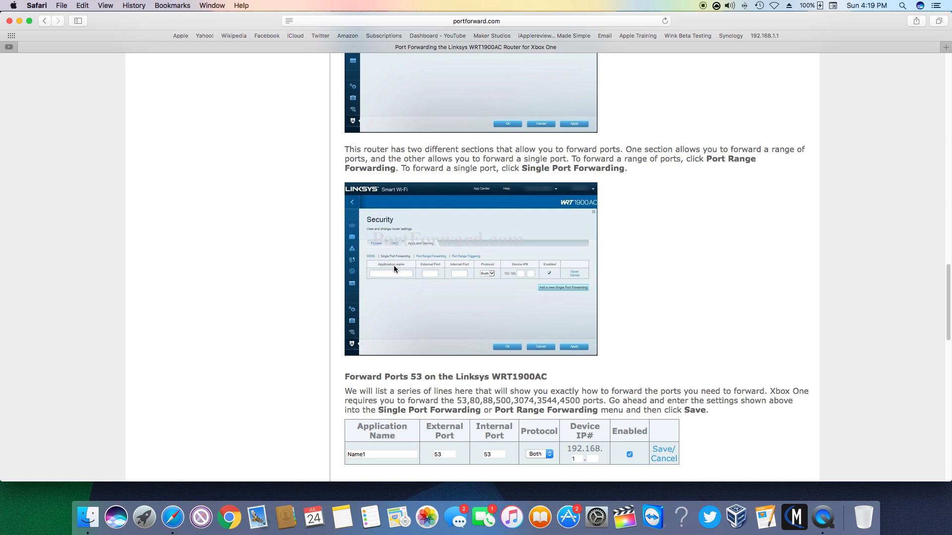
mouse_move(404, 277)
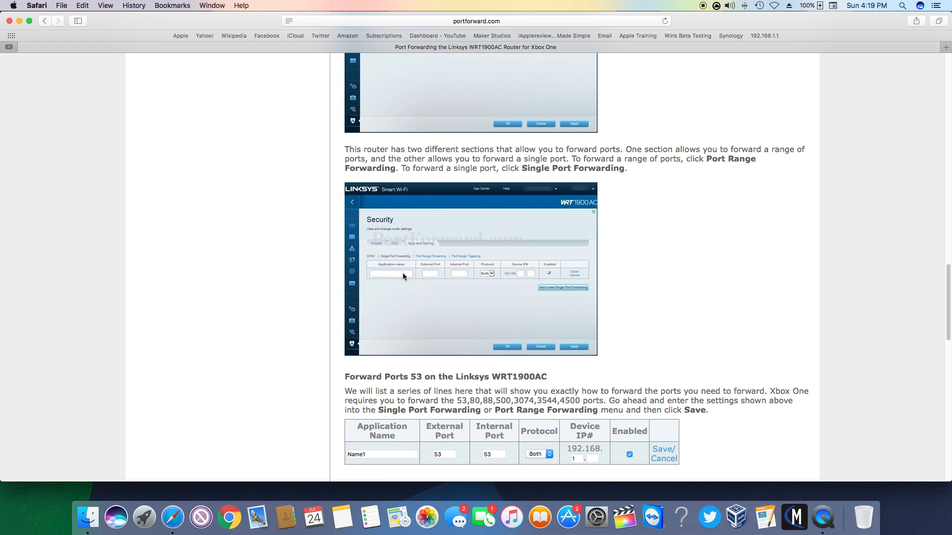
mouse_move(429, 272)
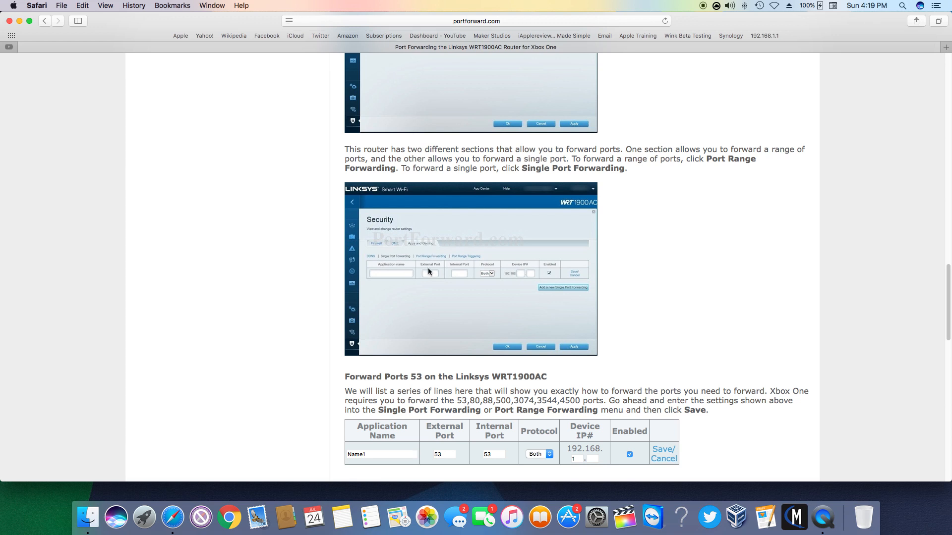
mouse_move(452, 278)
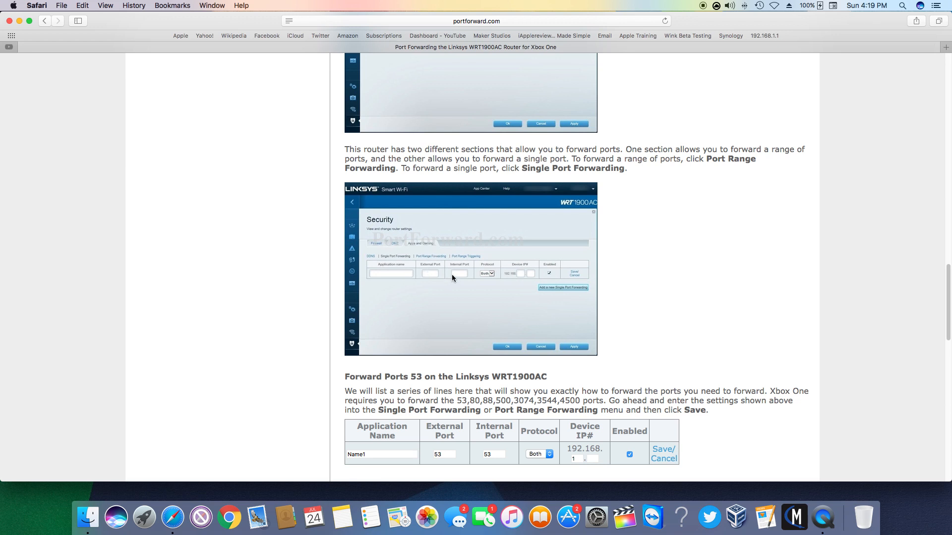
scroll("down", 3)
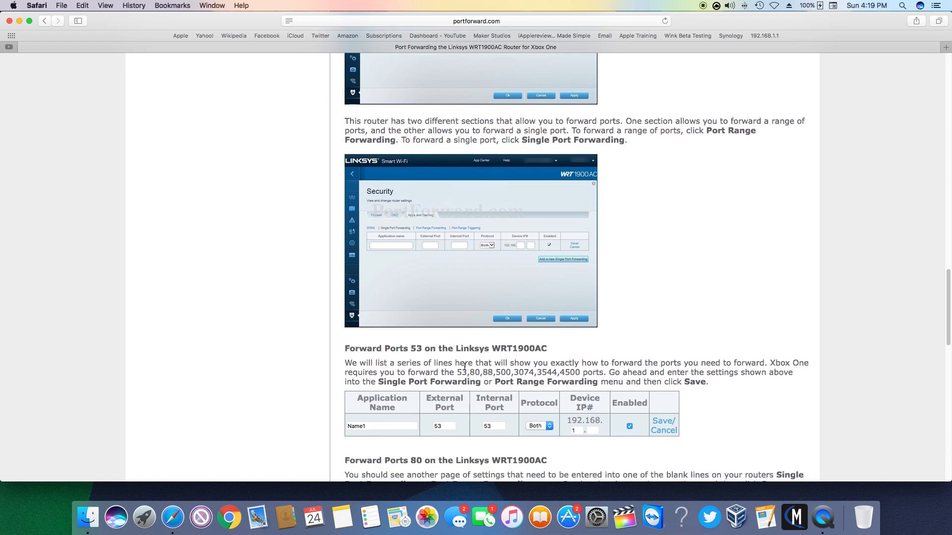
scroll("down", 3)
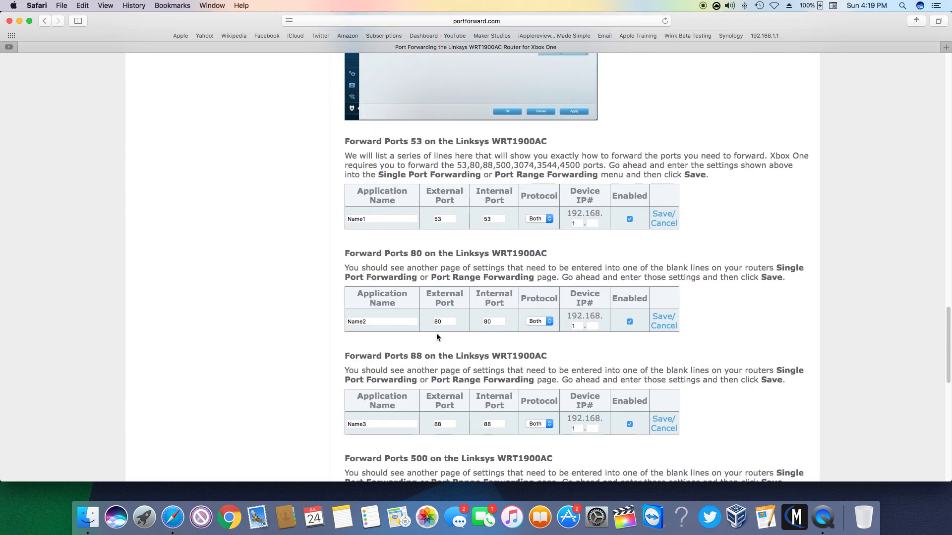
scroll("down", 3)
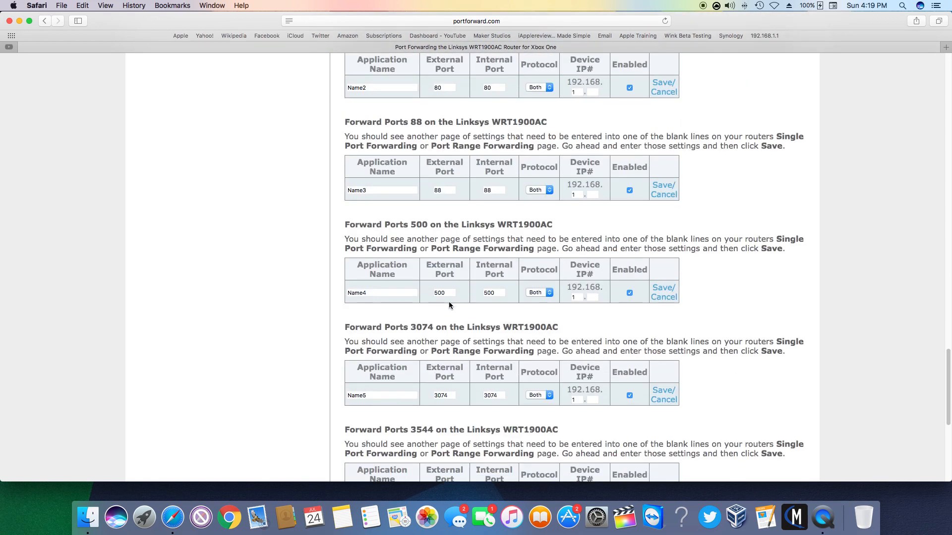
scroll("down", 3)
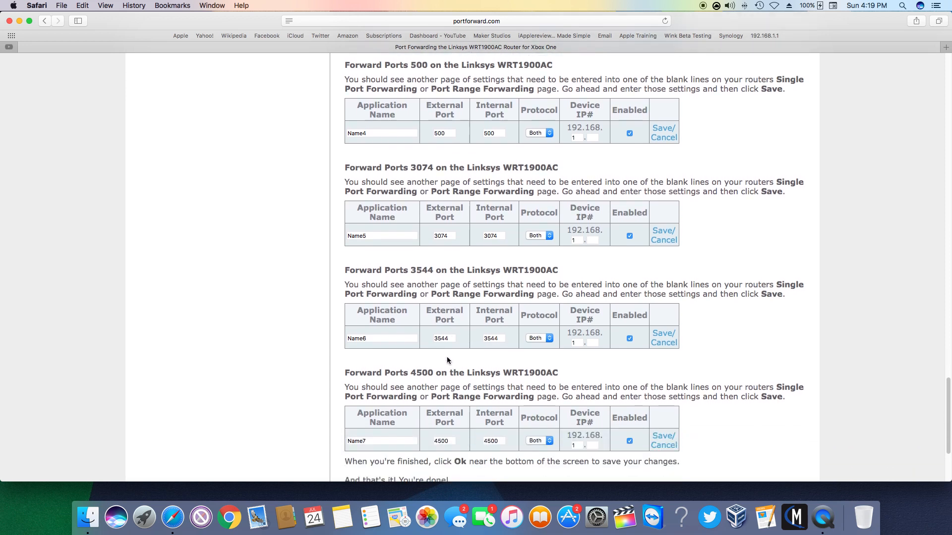
scroll("down", 3)
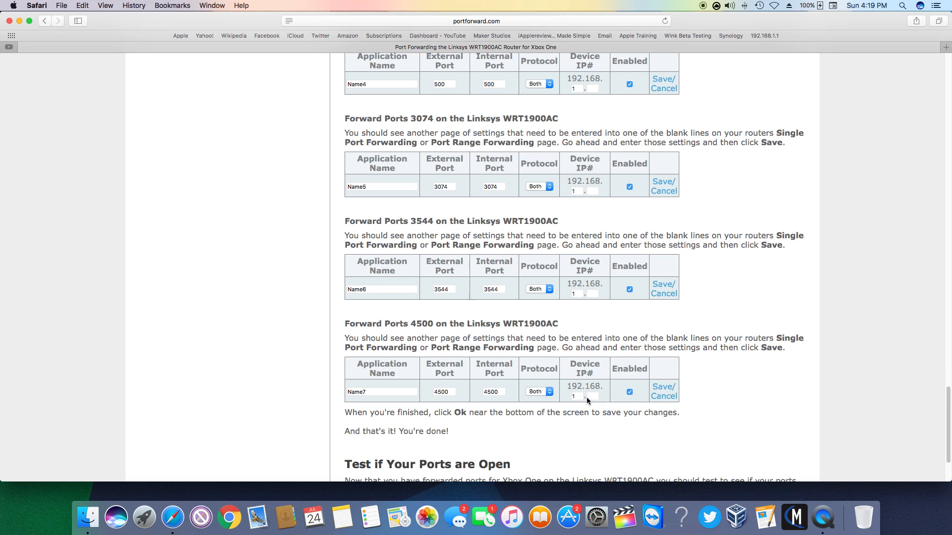
mouse_move(603, 398)
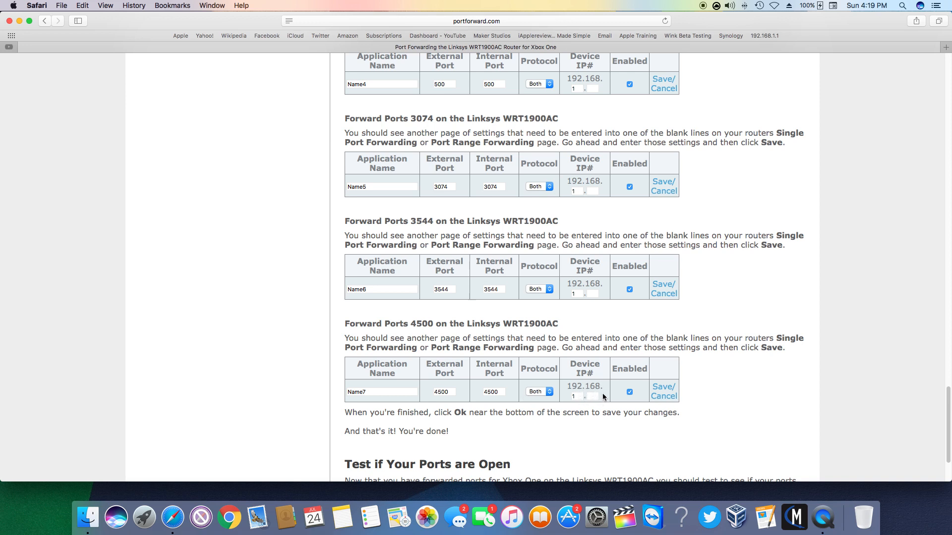
mouse_move(595, 401)
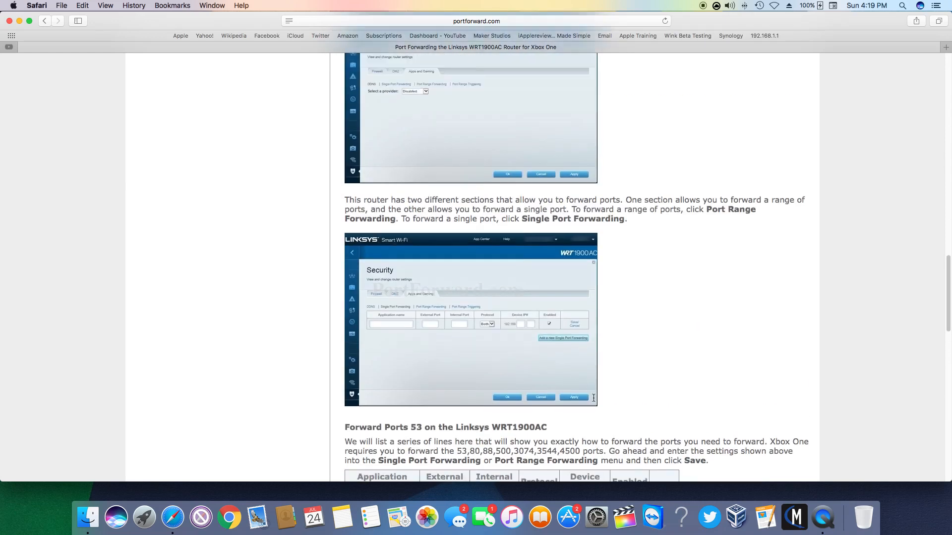
scroll("down", 3)
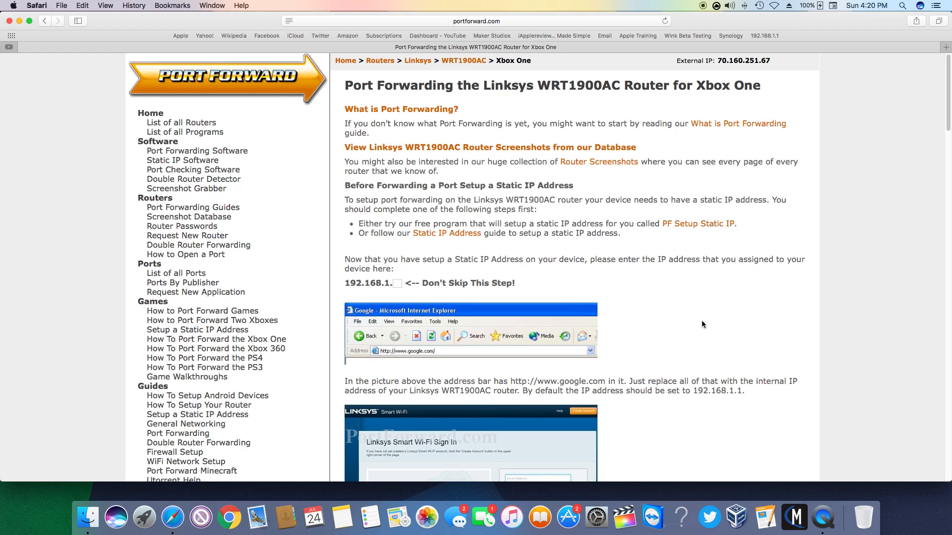
mouse_move(706, 328)
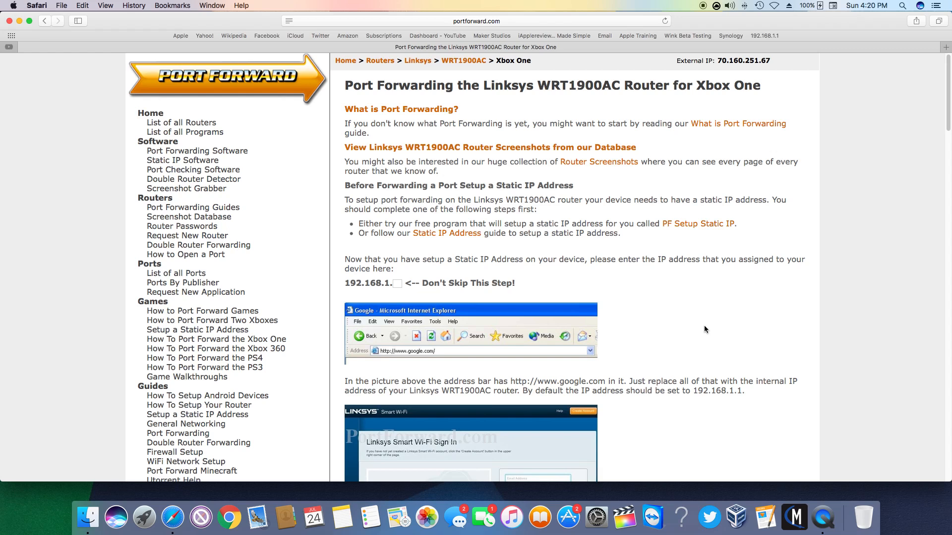
mouse_move(181, 122)
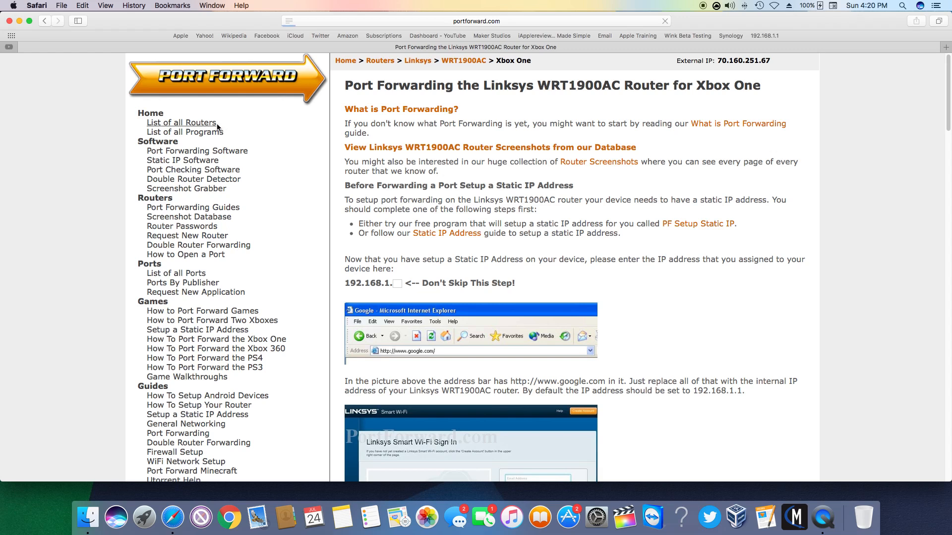
left_click(181, 123)
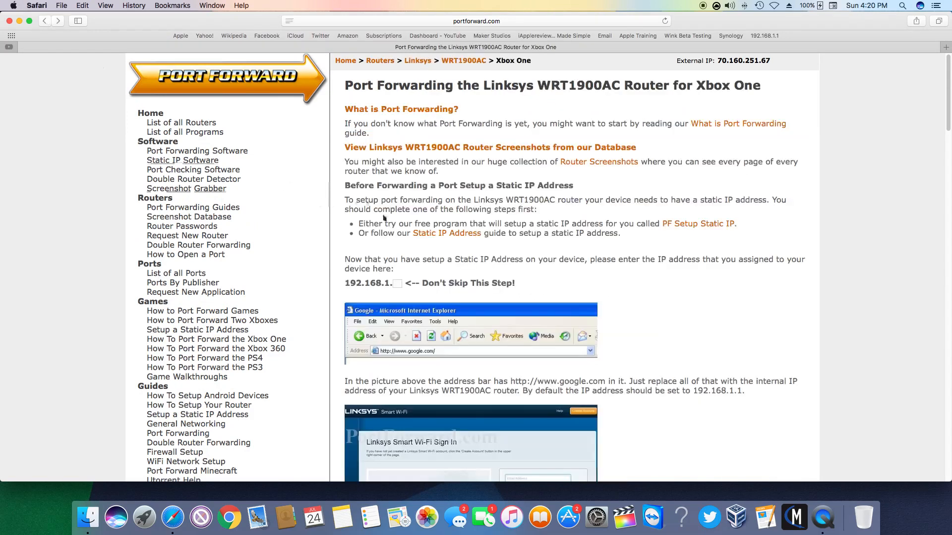
mouse_move(471, 332)
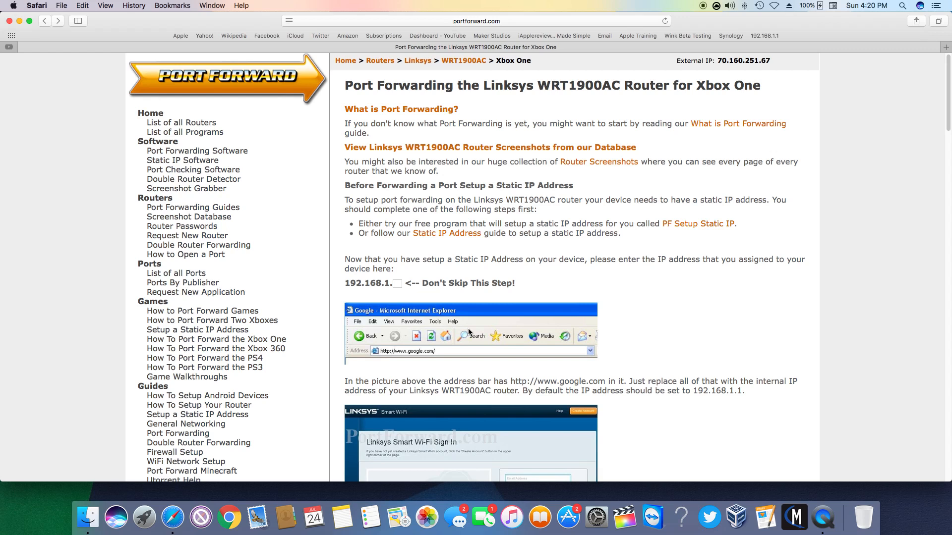
mouse_move(471, 341)
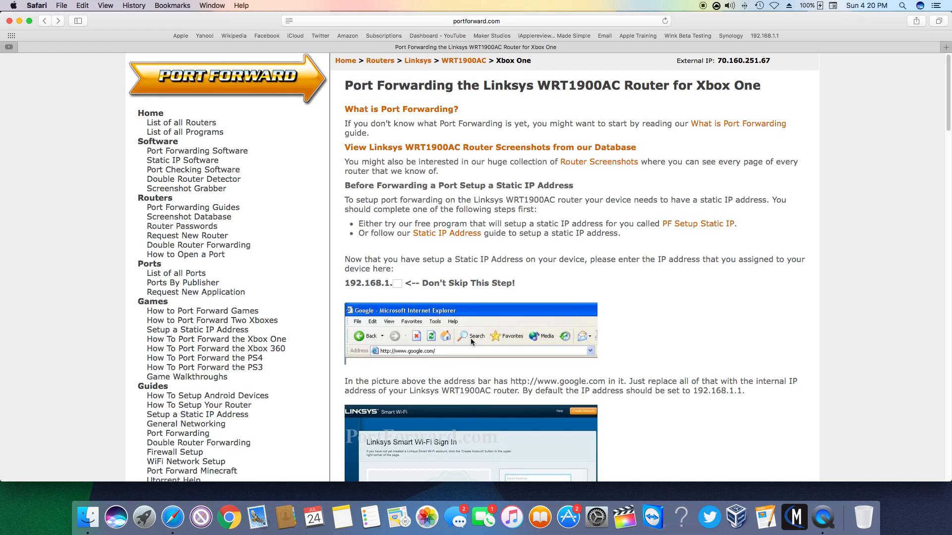